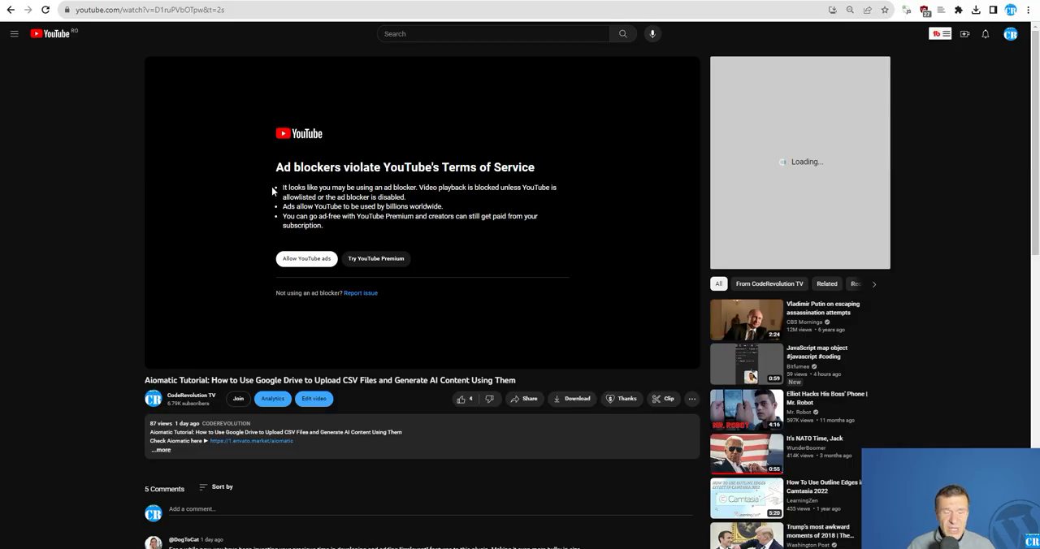
mouse_move(98, 179)
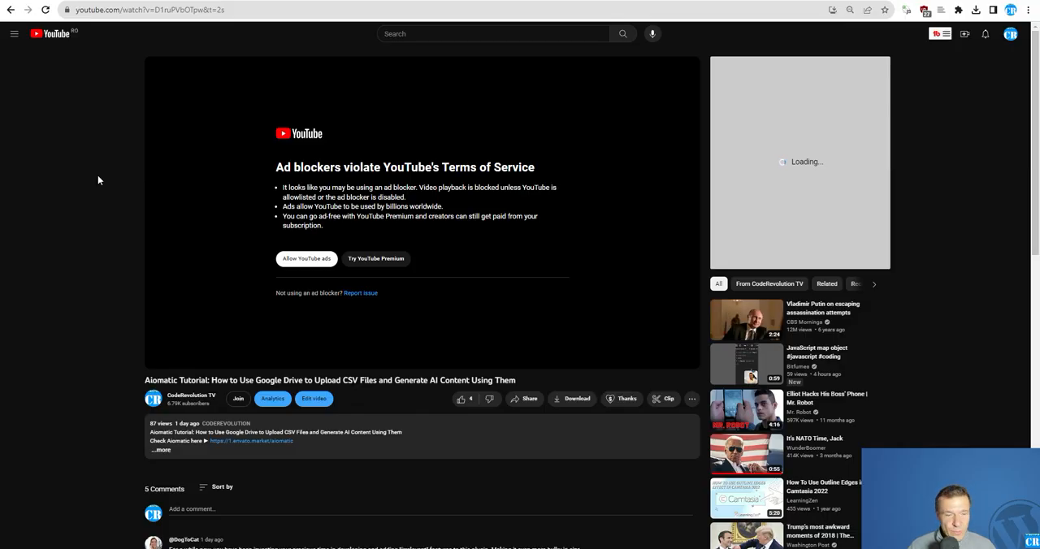
mouse_move(69, 233)
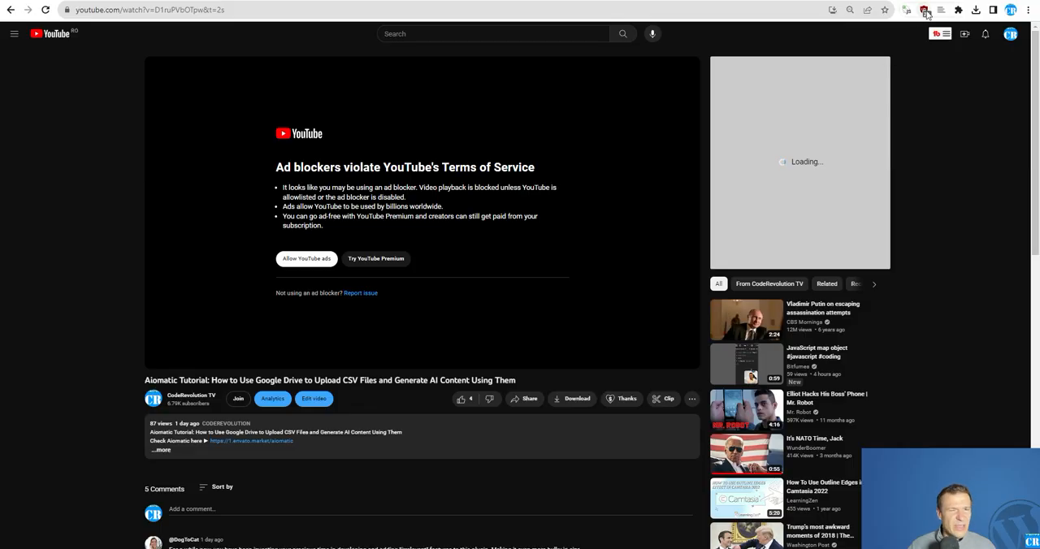
mouse_move(924, 9)
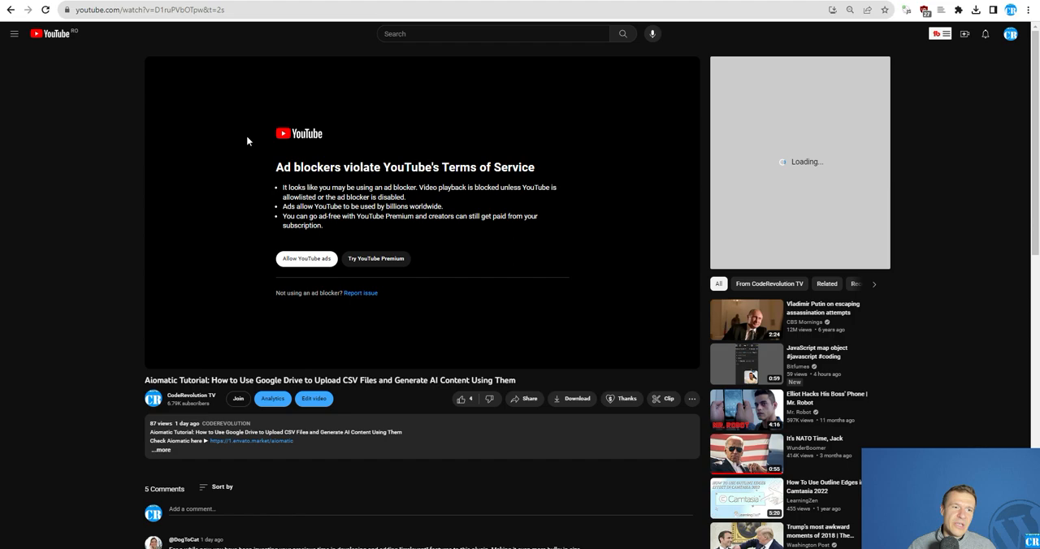
mouse_move(765, 180)
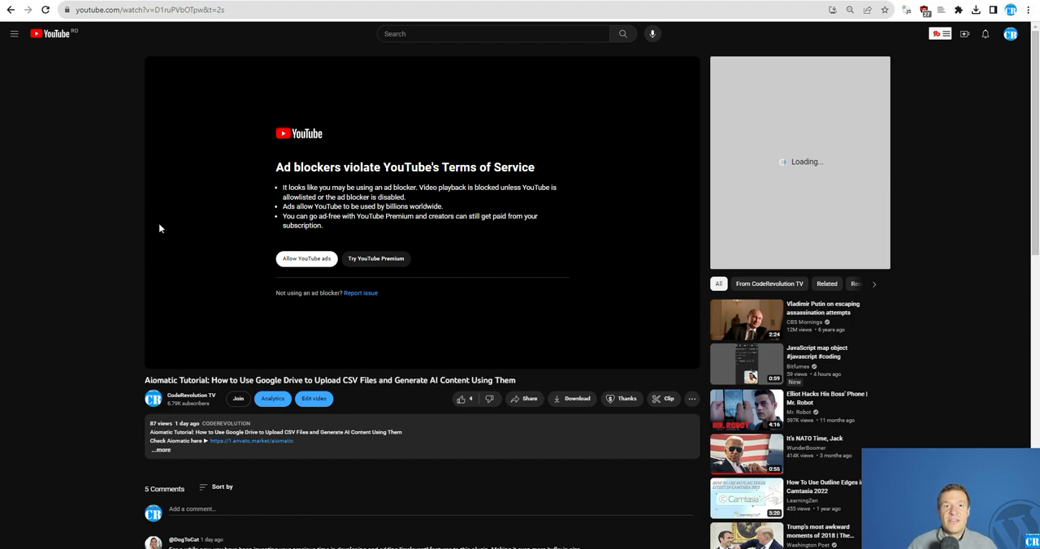
mouse_move(128, 237)
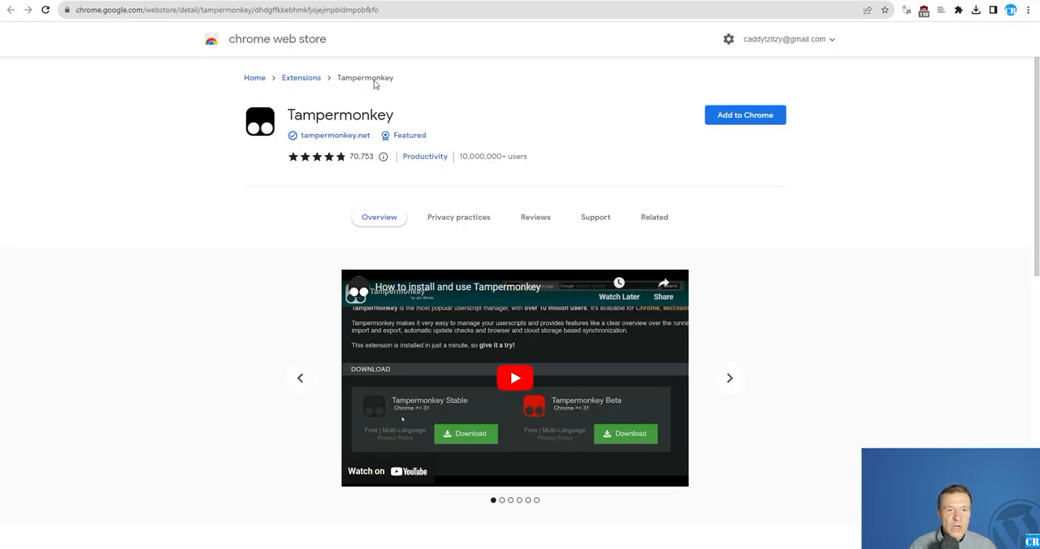
mouse_move(318, 108)
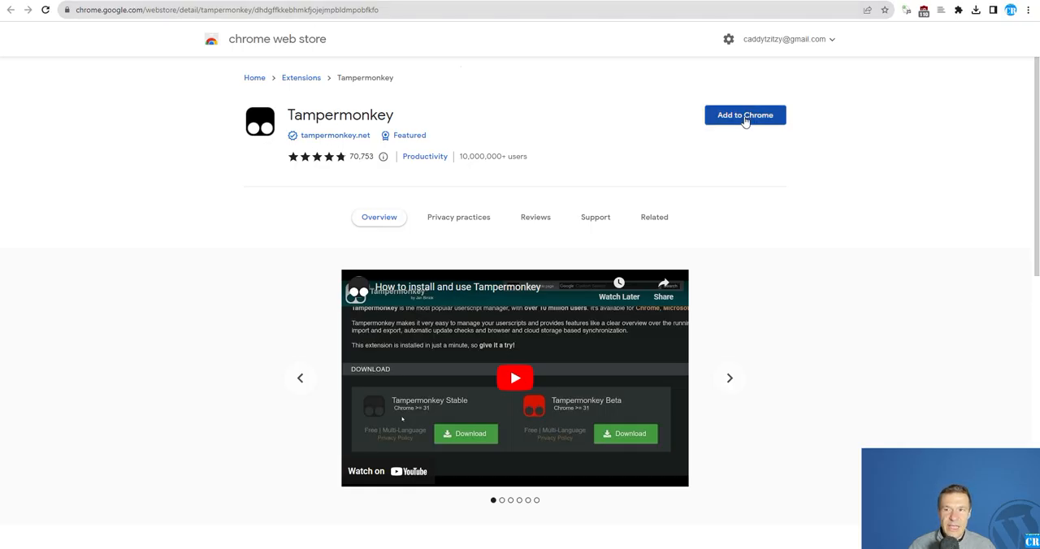
Add the Tampermonkey extension to Chrome from the Chrome Web Store
left_click(744, 114)
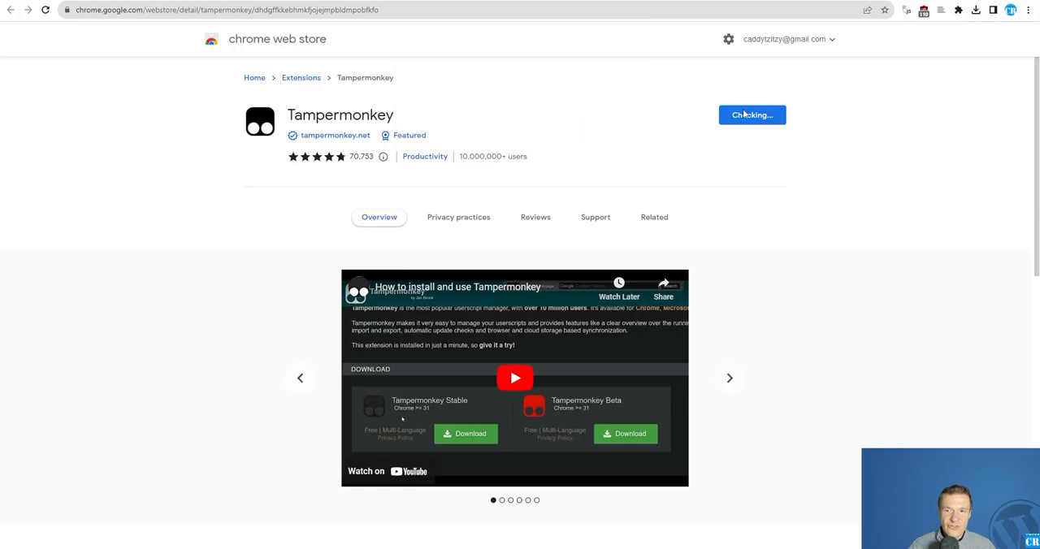
left_click(751, 115)
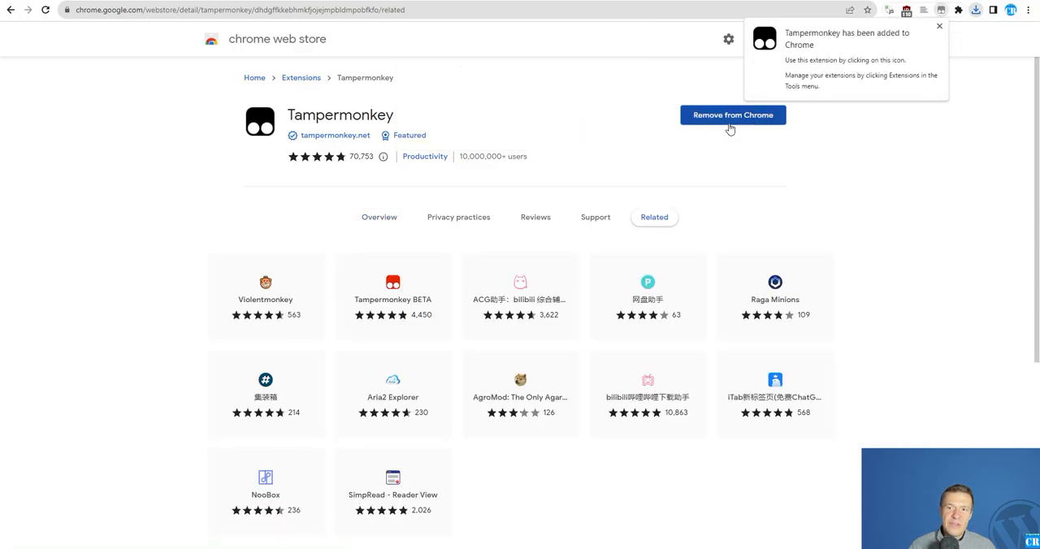
left_click(940, 26)
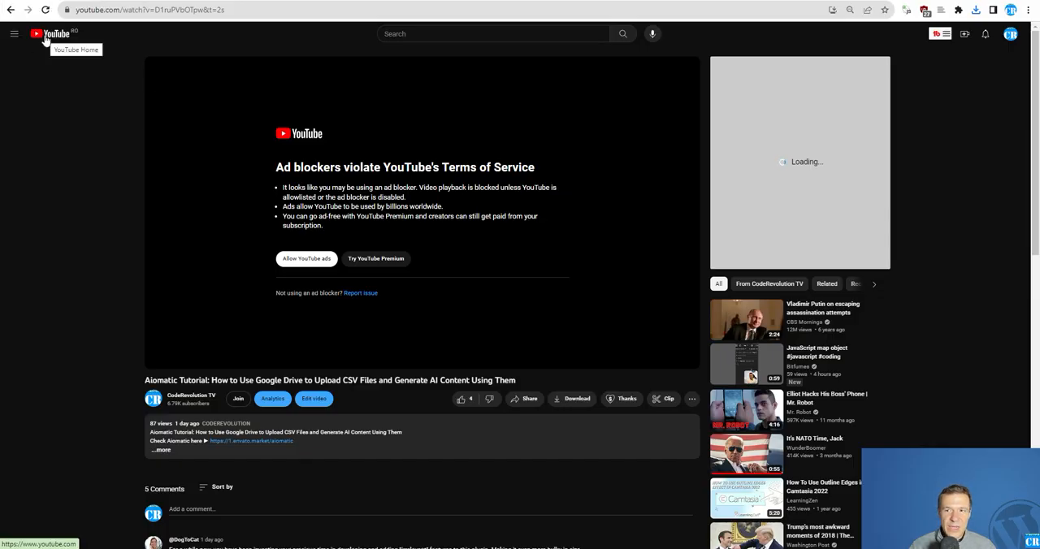
Leave the blocked video for the creator's channel page, then follow the RemoveAdblockThing GitHub release link
left_click(1010, 34)
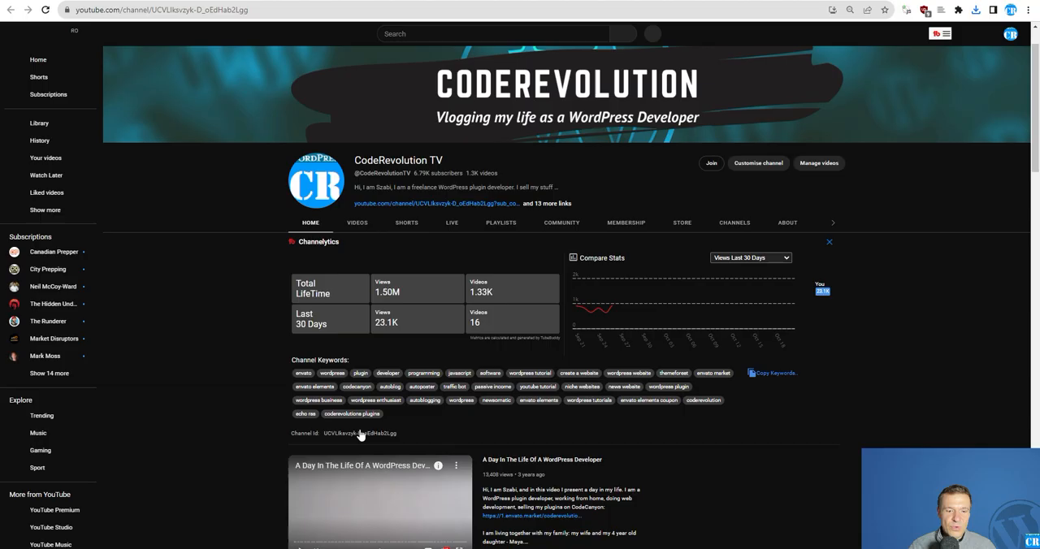
left_click(379, 502)
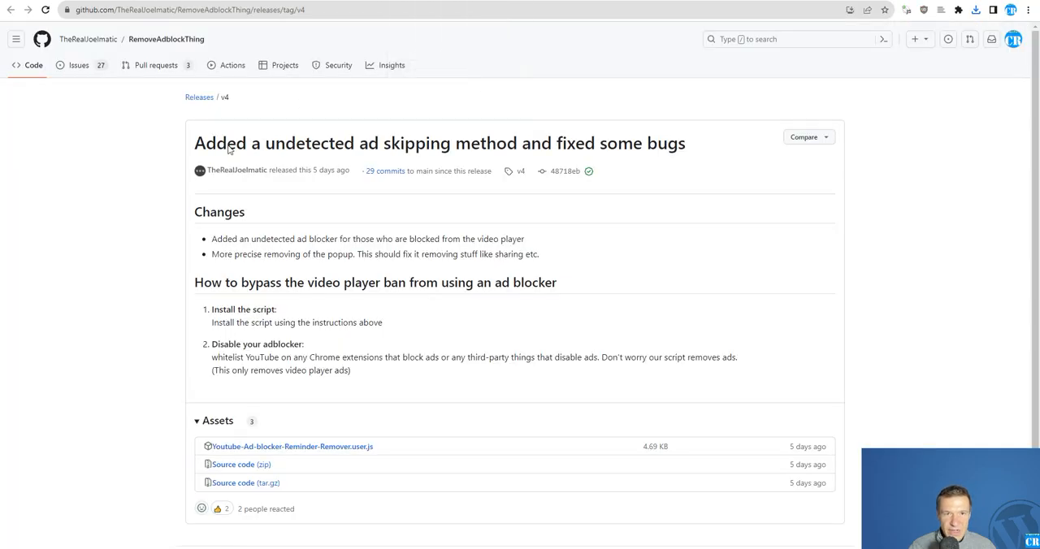
mouse_move(116, 201)
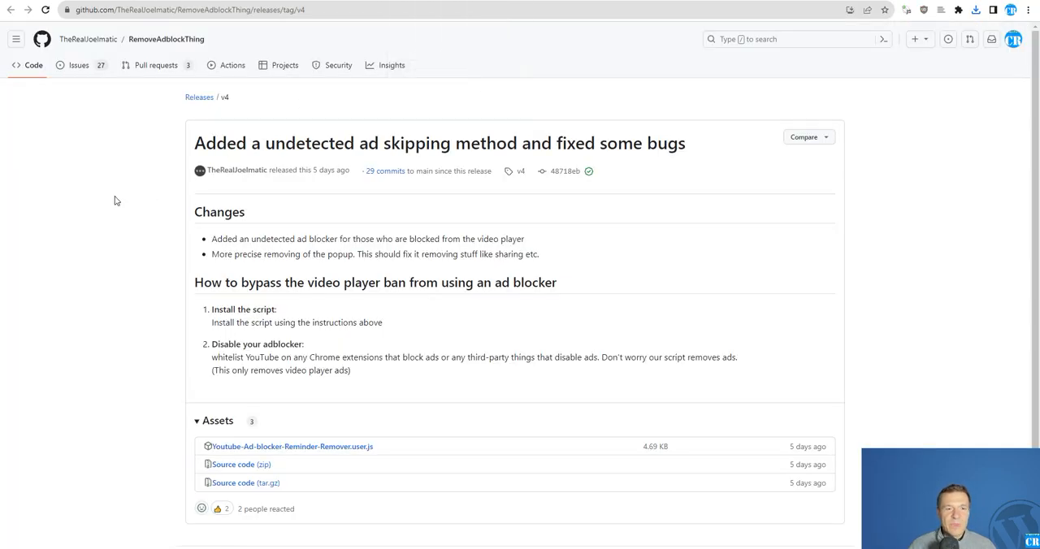
mouse_move(171, 145)
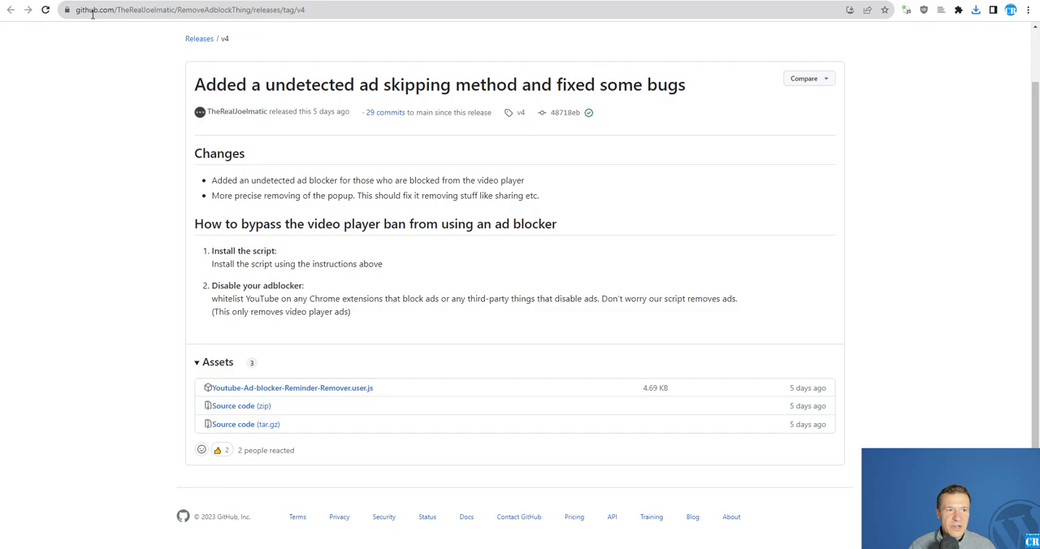
mouse_move(291, 388)
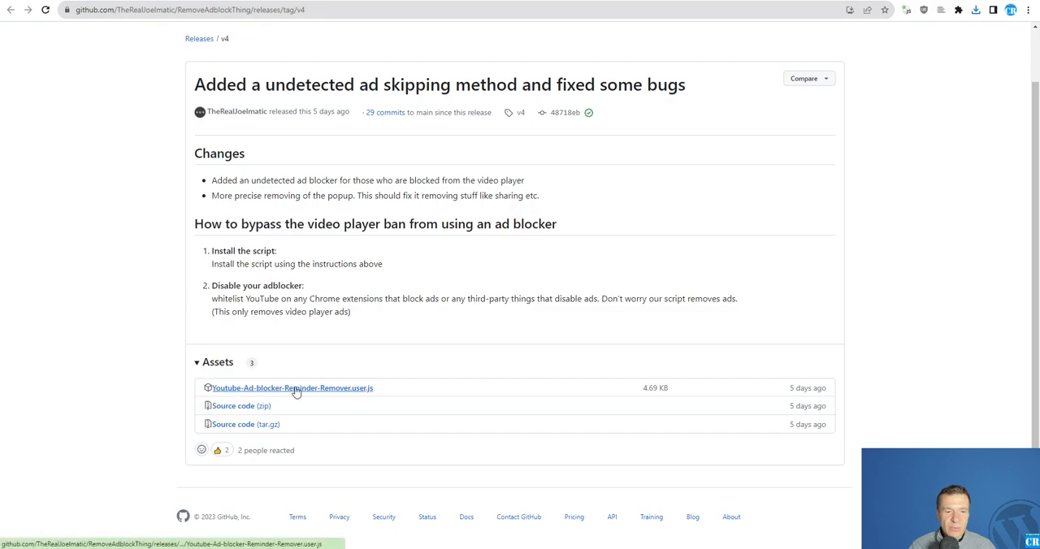
mouse_move(361, 389)
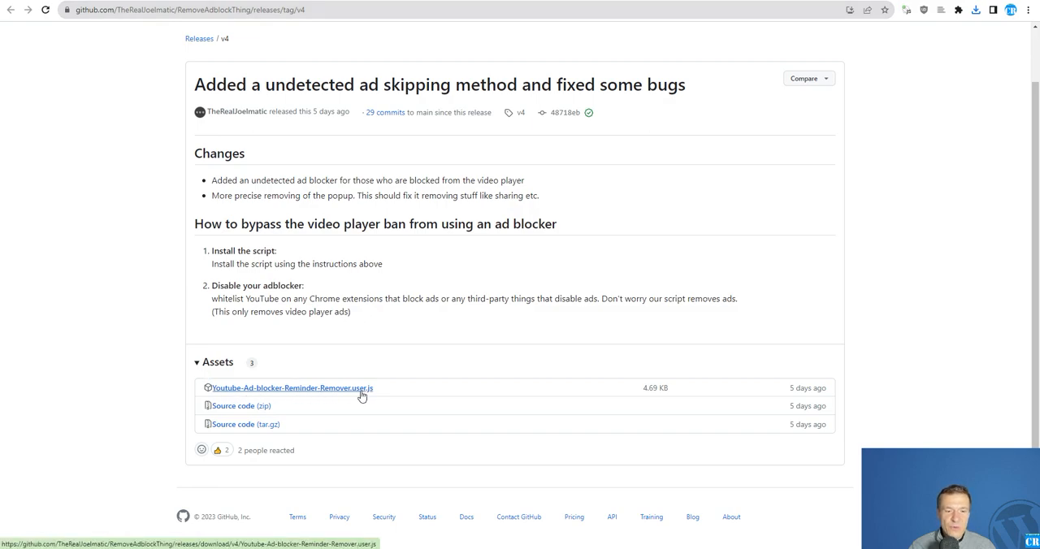
Open Youtube-Ad-blocker-Reminder-Remover.user.js from the v4 release assets
left_click(290, 387)
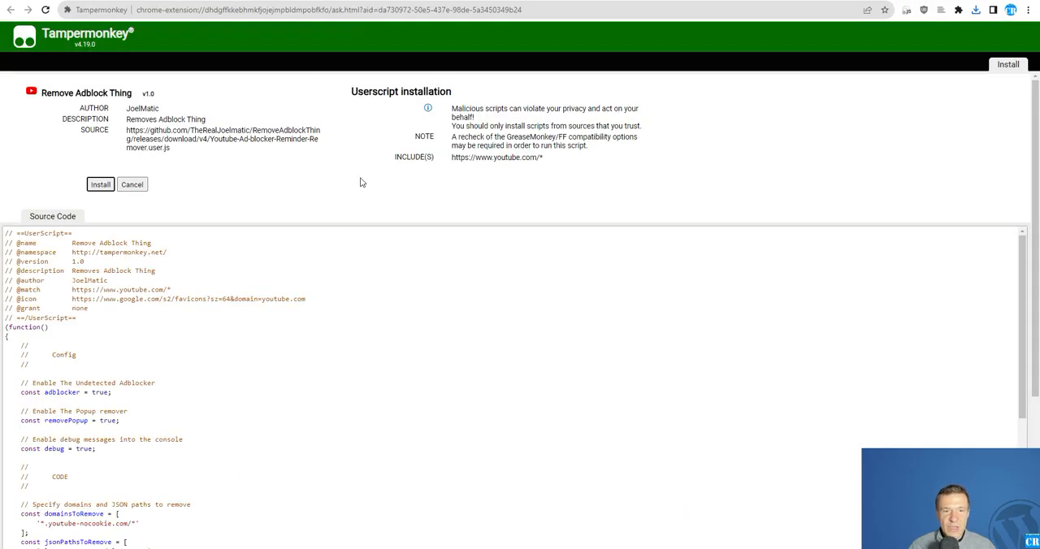
mouse_move(74, 40)
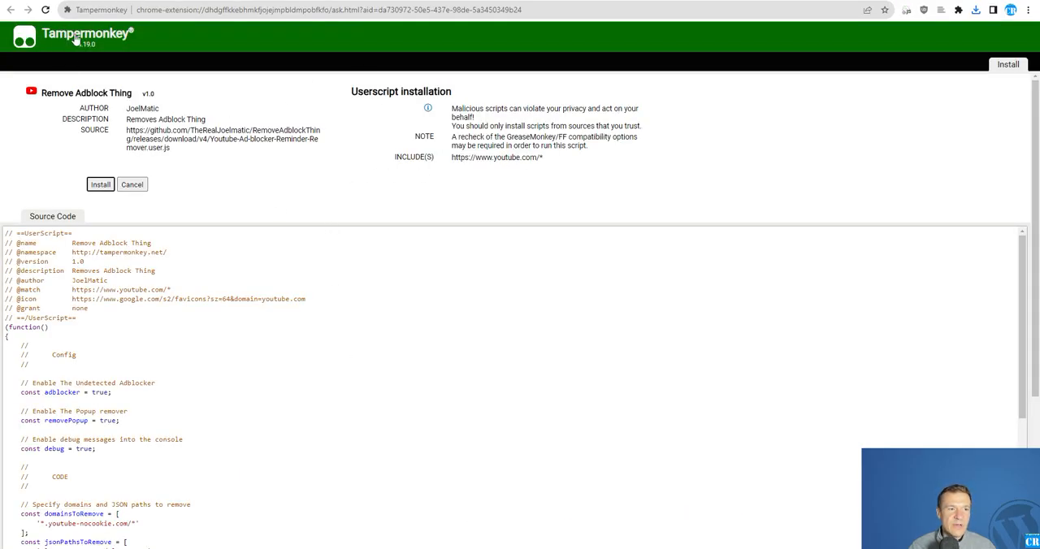
Install the Remove Adblock Thing userscript from Tampermonkey's install page
left_click(100, 185)
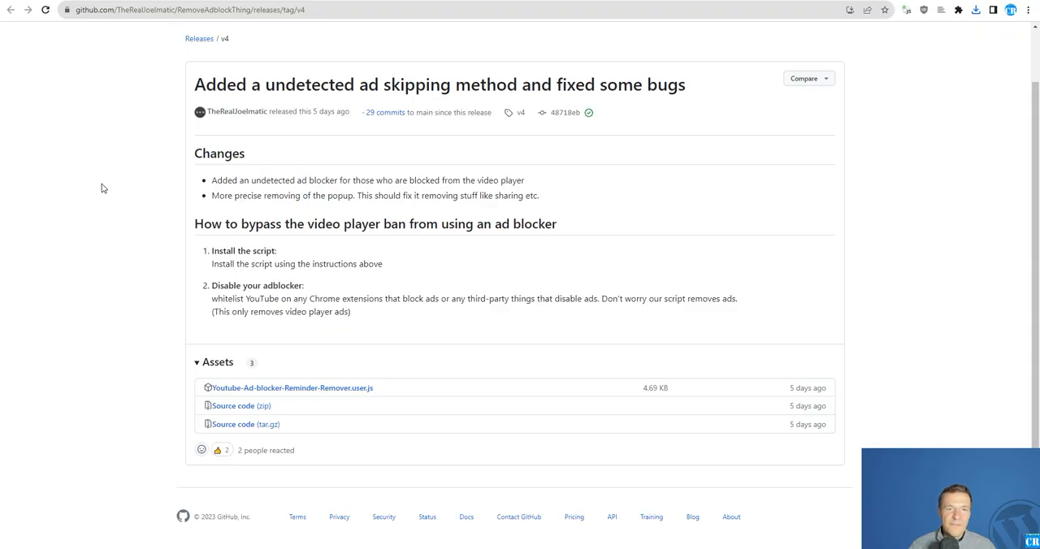
Check the Tampermonkey dashboard shows Remove Adblock Thing enabled, then return to the YouTube video
left_click(958, 10)
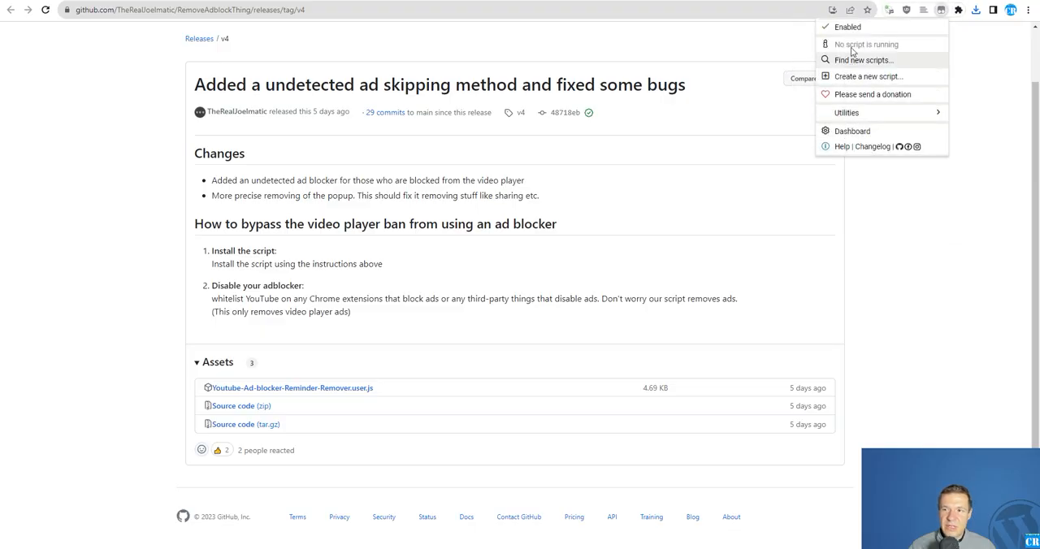
left_click(851, 131)
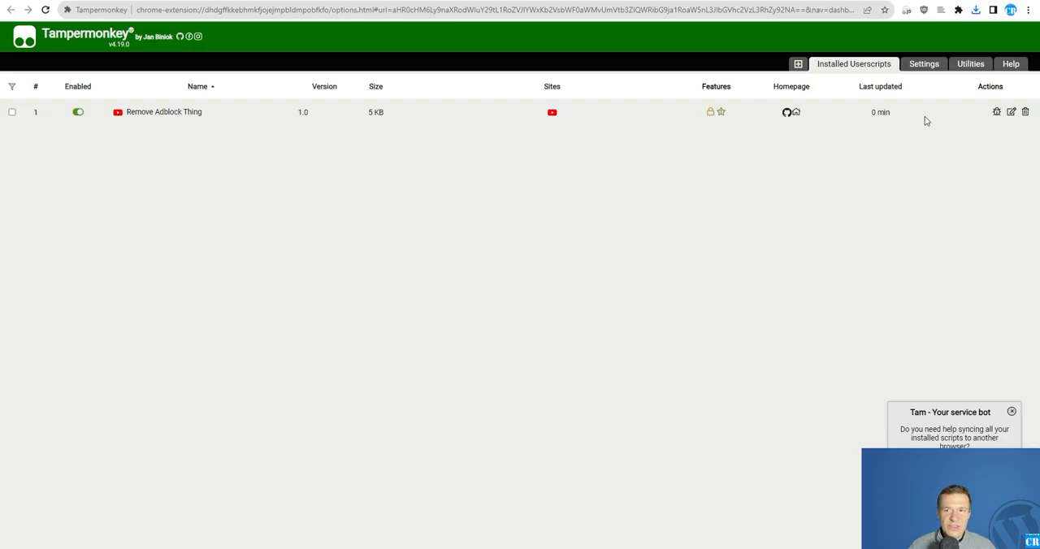
mouse_move(143, 117)
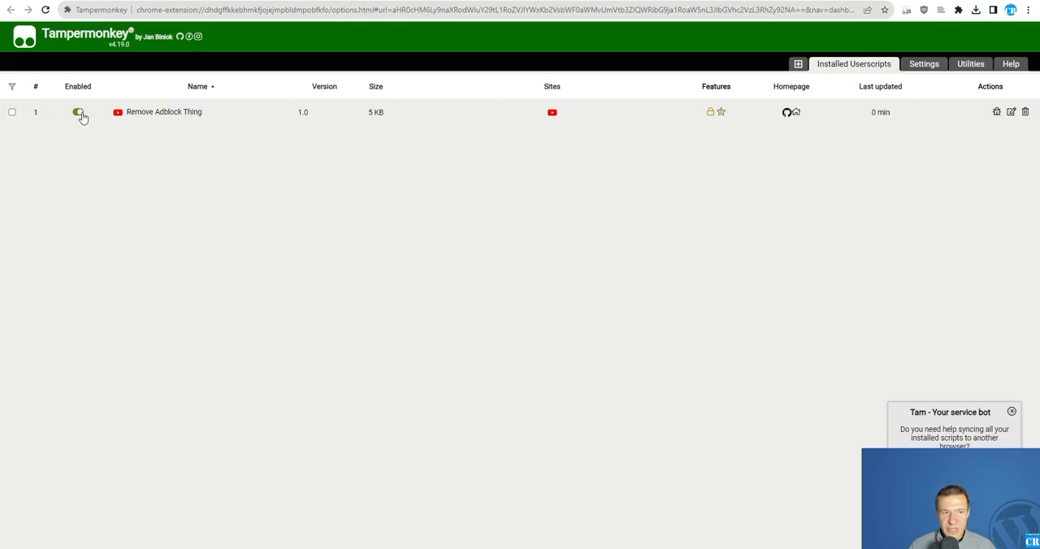
left_click(78, 112)
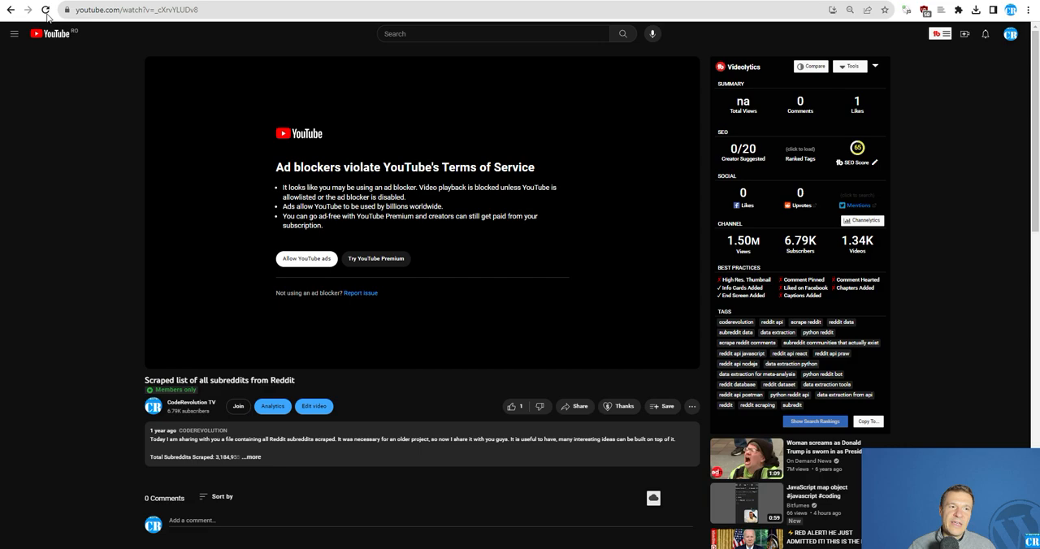
Reload the Reddit subreddits video page to clear the ad-blocker warning
left_click(46, 10)
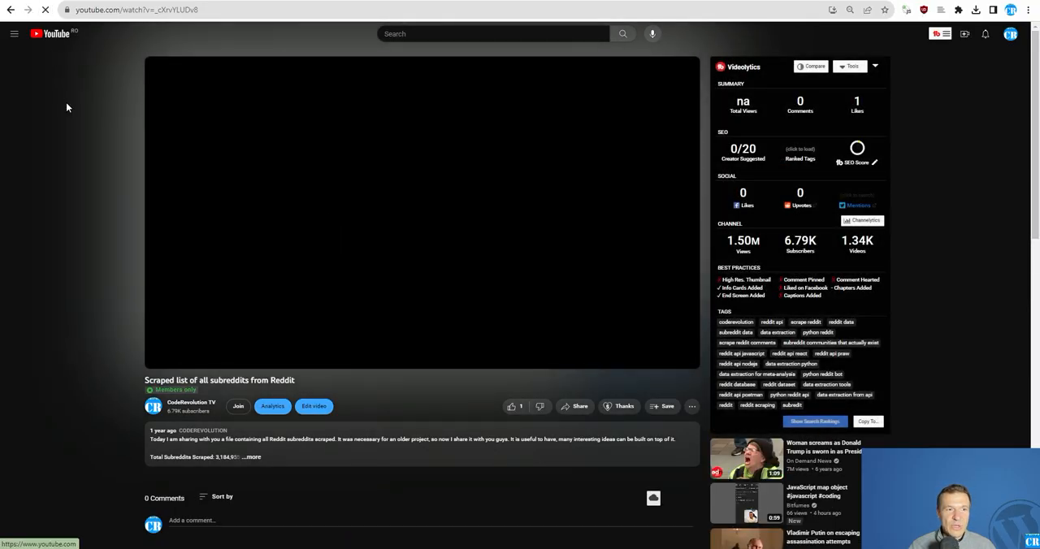
left_click(925, 10)
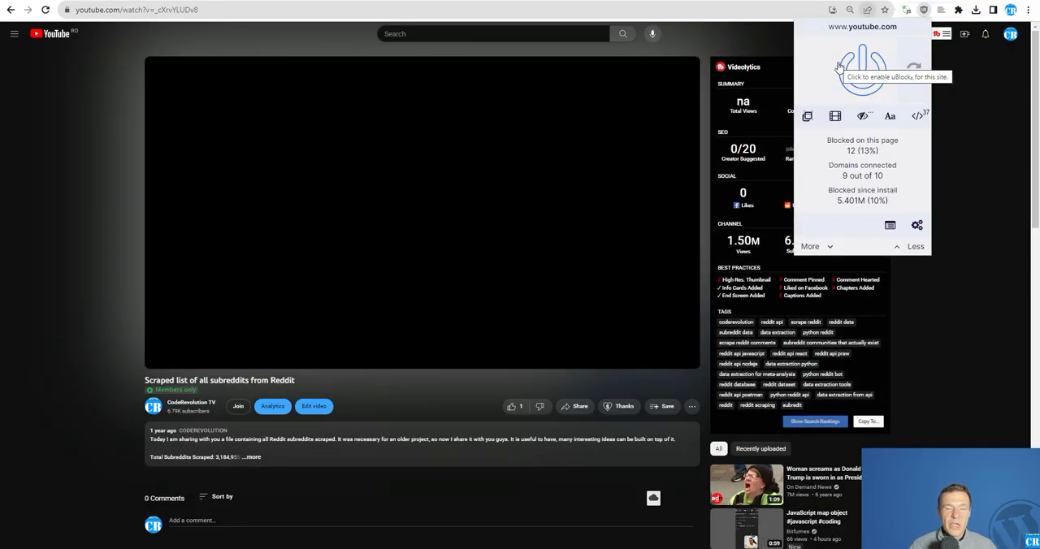
Power off uBlock Origin for youtube.com and reload the page
left_click(863, 69)
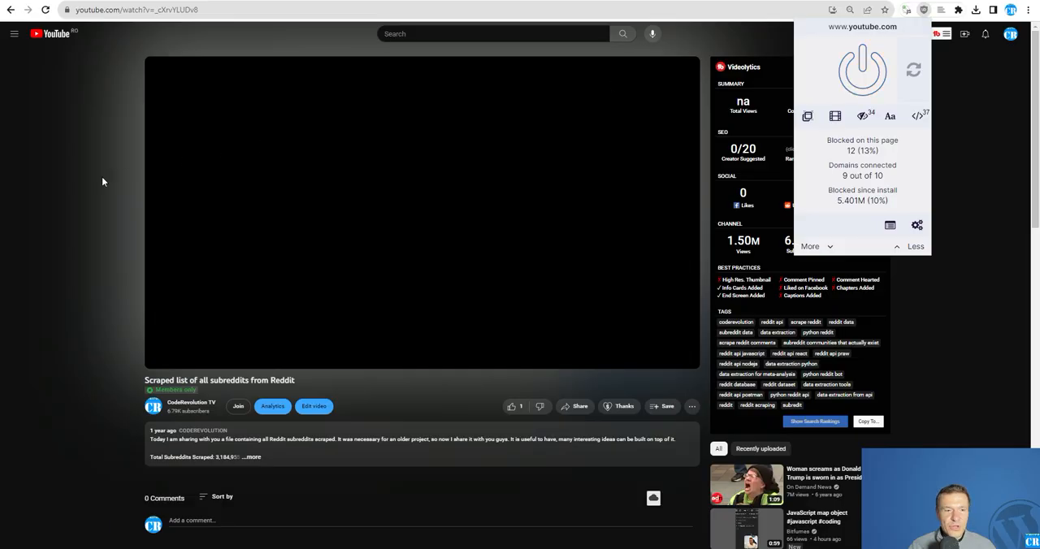
left_click(47, 10)
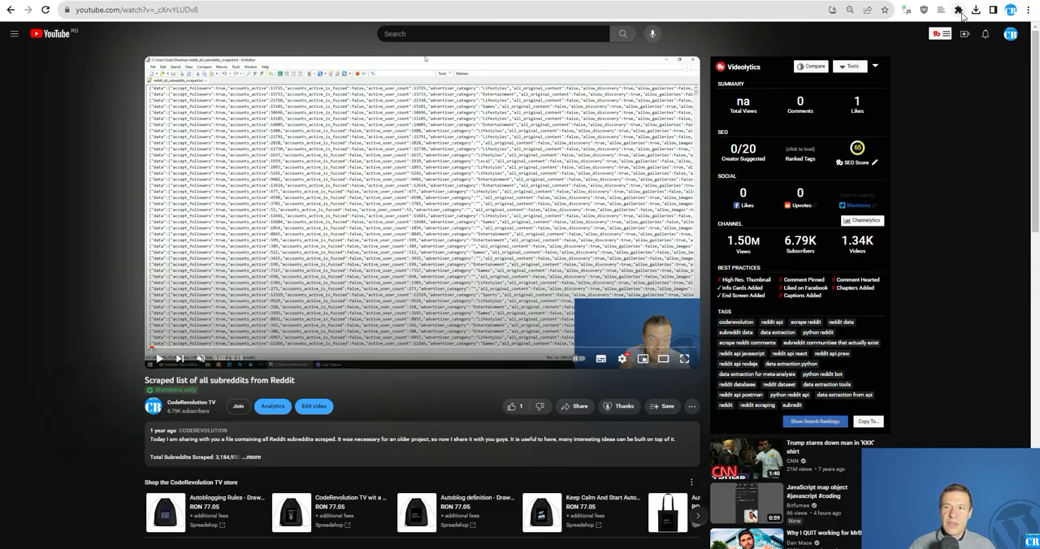
left_click(959, 10)
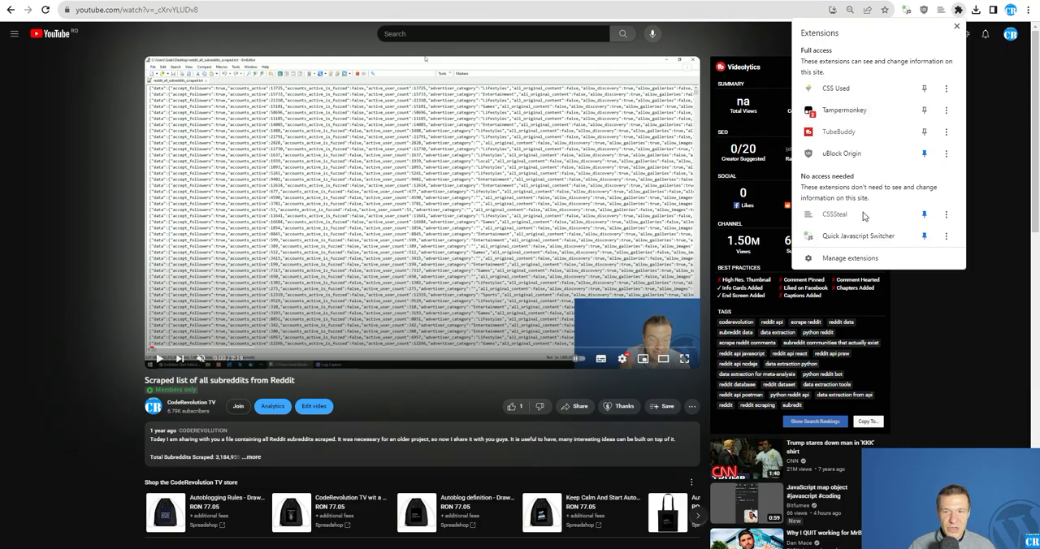
left_click(925, 10)
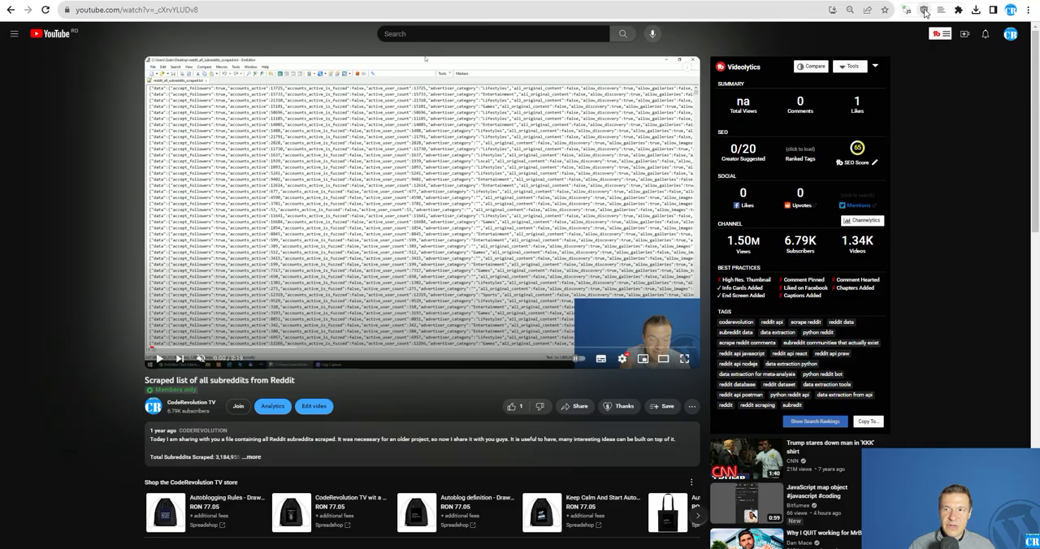
mouse_move(924, 9)
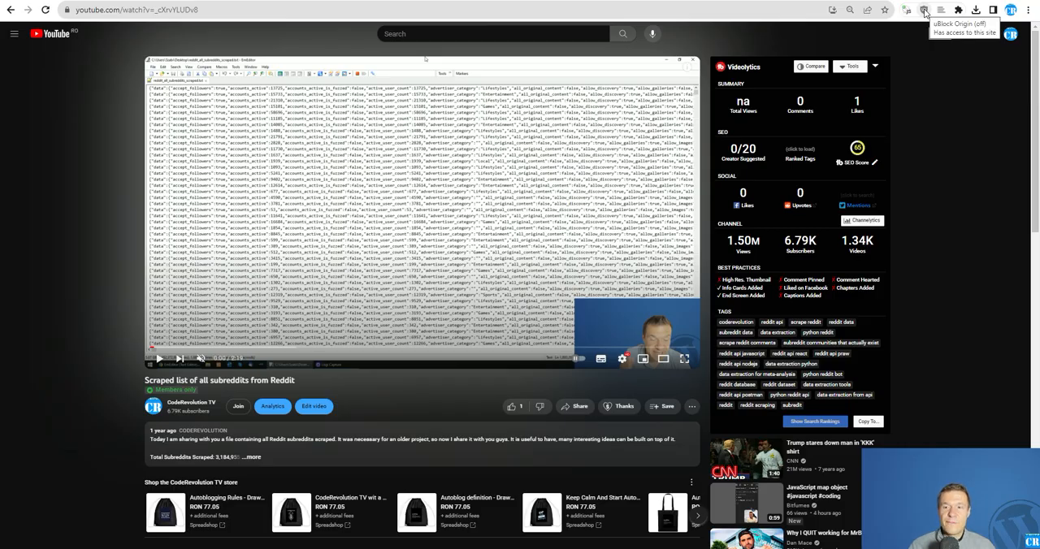